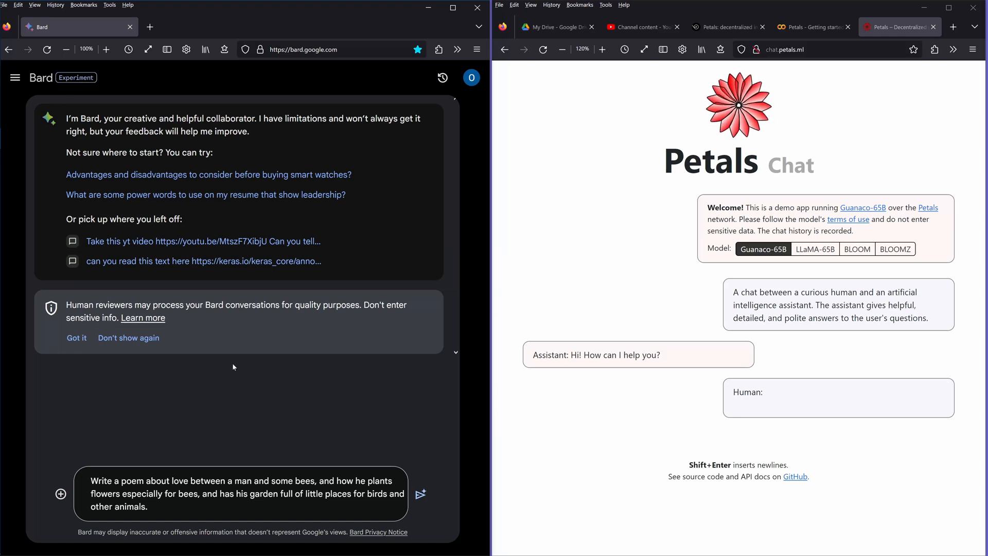
{"action": "mouse_move", "coordinate": [239, 358]}
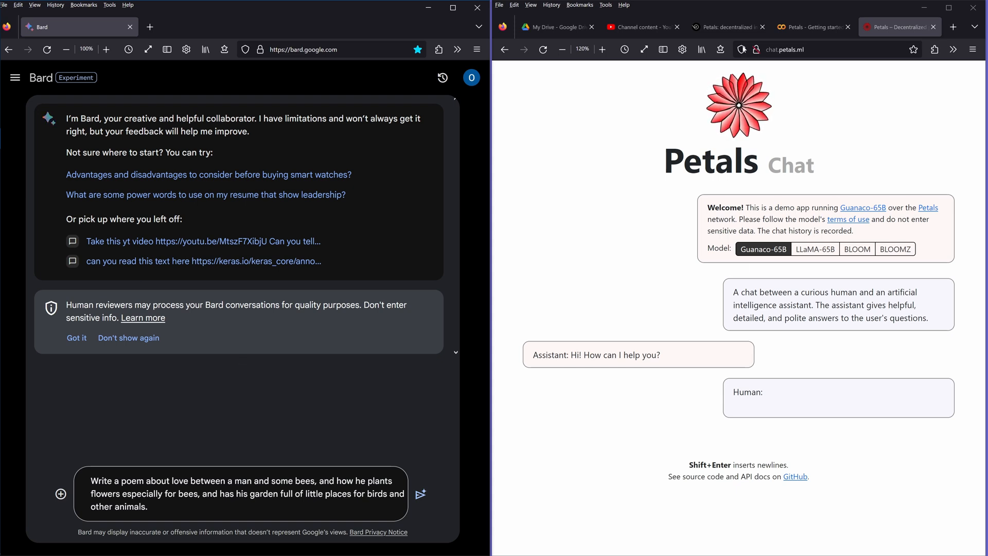
{"action": "mouse_move", "coordinate": [788, 200]}
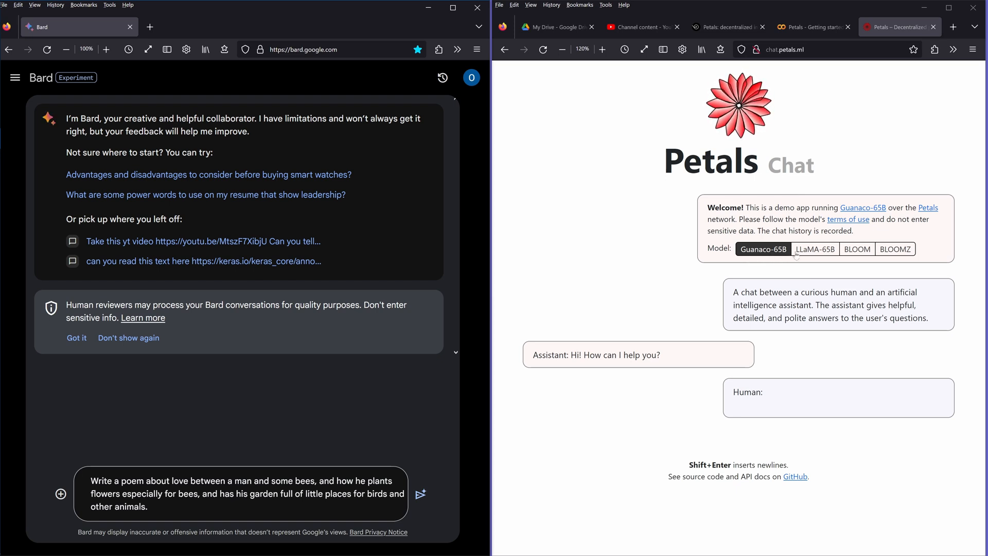
Highlight the Petals blog post's title in the browser
{"action": "left_click", "coordinate": [857, 248]}
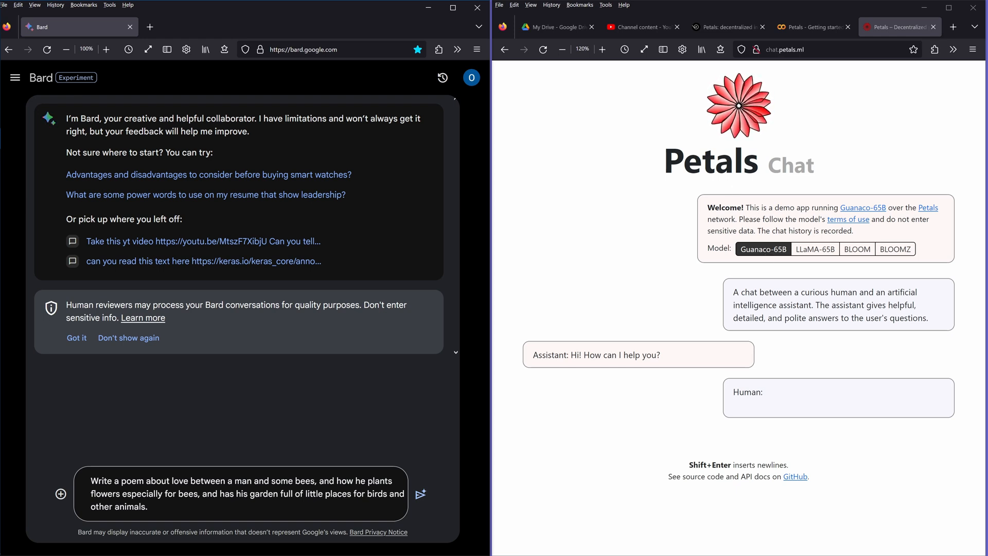
{"action": "left_click", "coordinate": [725, 27]}
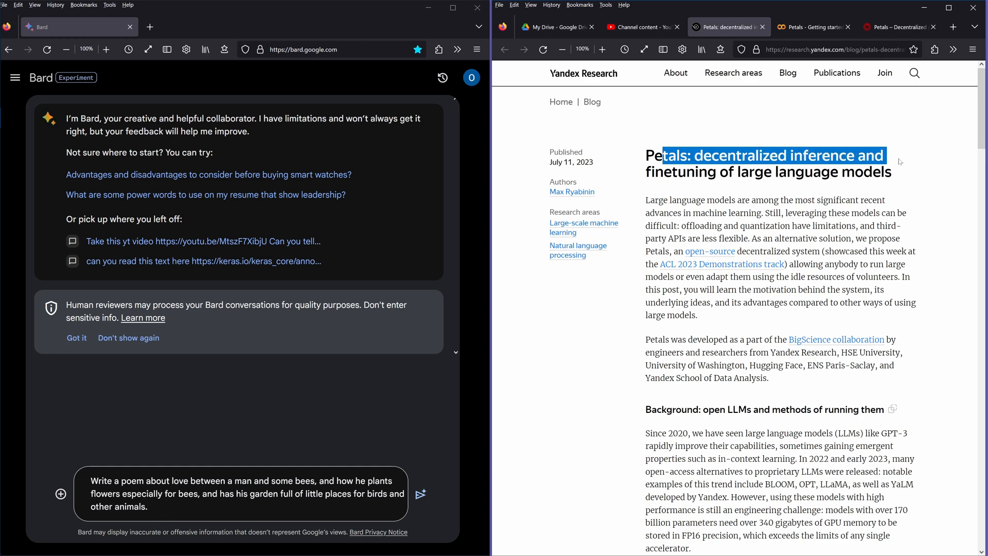
{"action": "left_click_drag", "start_coordinate": [879, 156], "coordinate": [893, 171]}
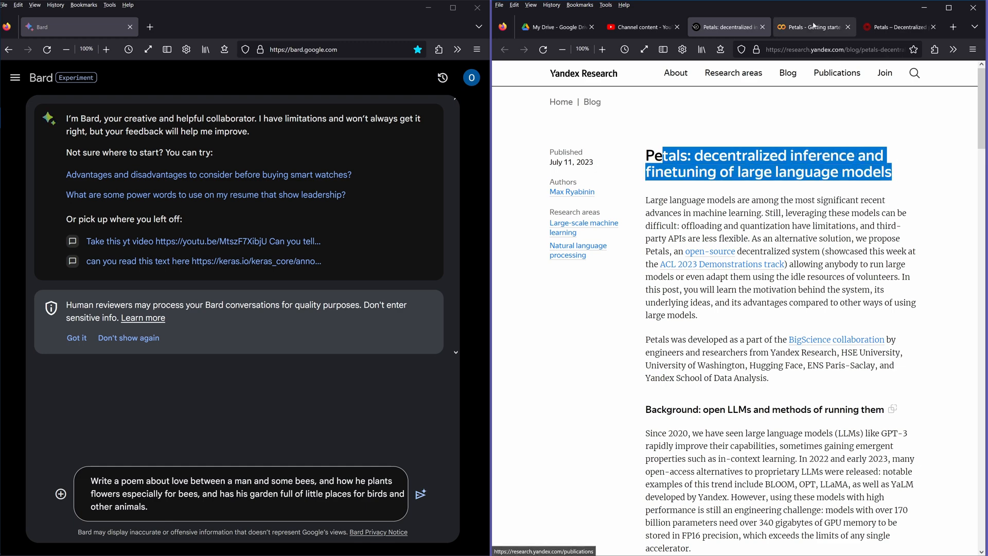
Review the Petals LLaMA-65B getting-started notebook's install and text-generation cells in Colab
{"action": "left_click", "coordinate": [812, 26]}
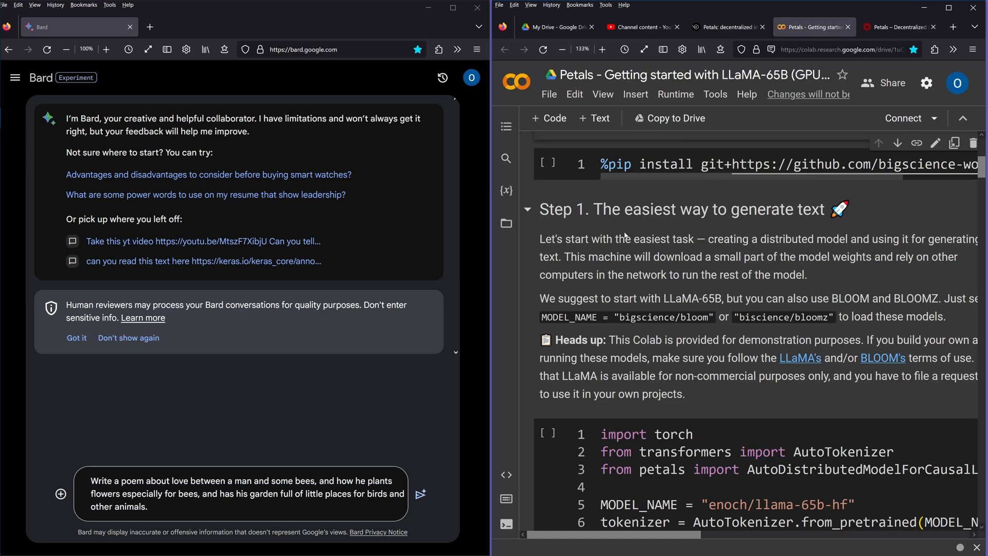
{"action": "scroll", "scroll_direction": "down", "scroll_amount": 3}
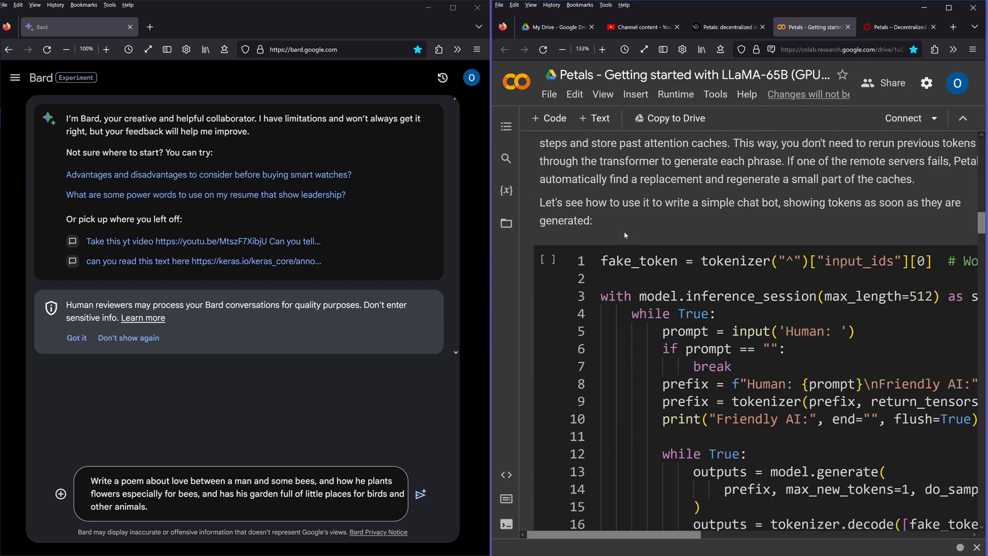
{"action": "scroll", "scroll_direction": "down", "scroll_amount": 3}
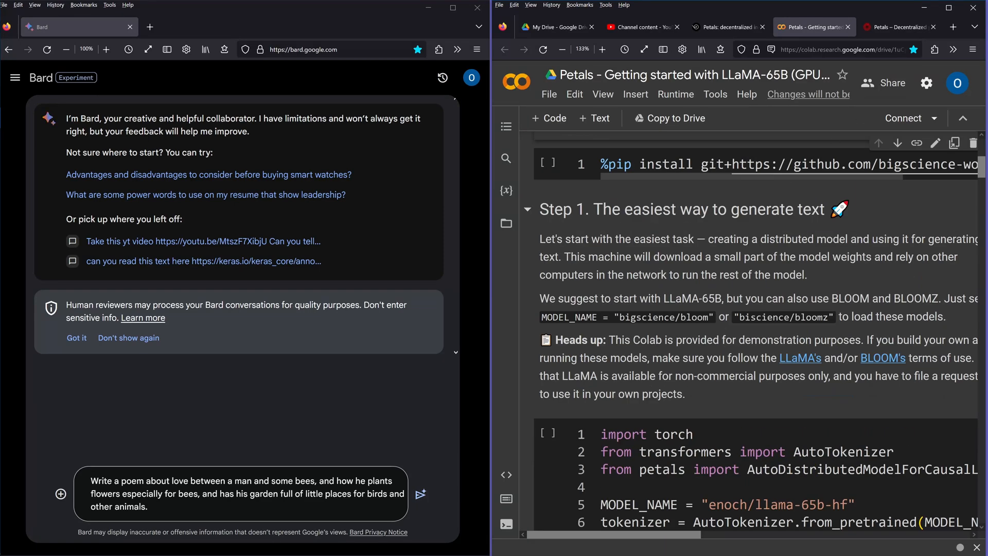
Send Bard's bee-and-garden love poem prompt to Petals Chat's Guanaco-65B
{"action": "left_click", "coordinate": [897, 27]}
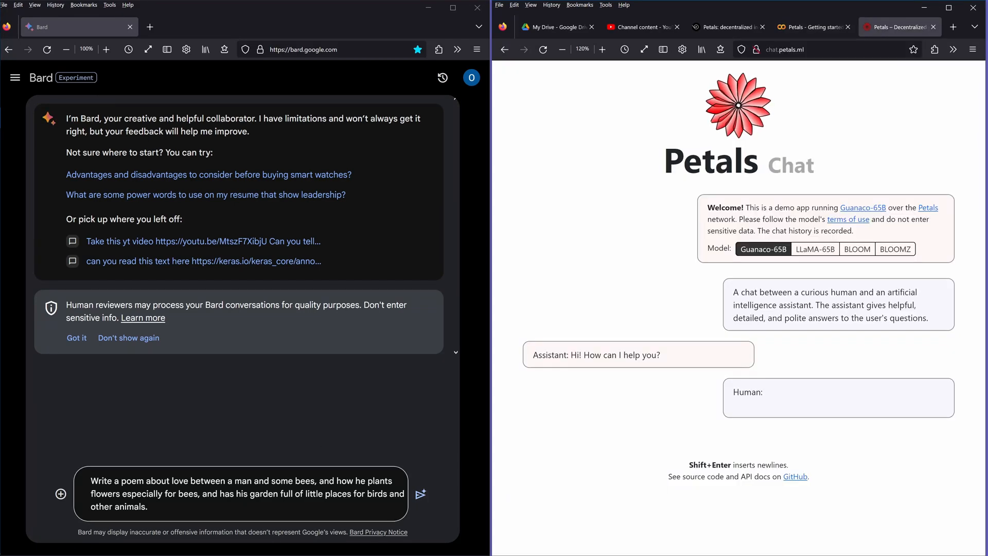
{"action": "triple_click", "coordinate": [246, 493]}
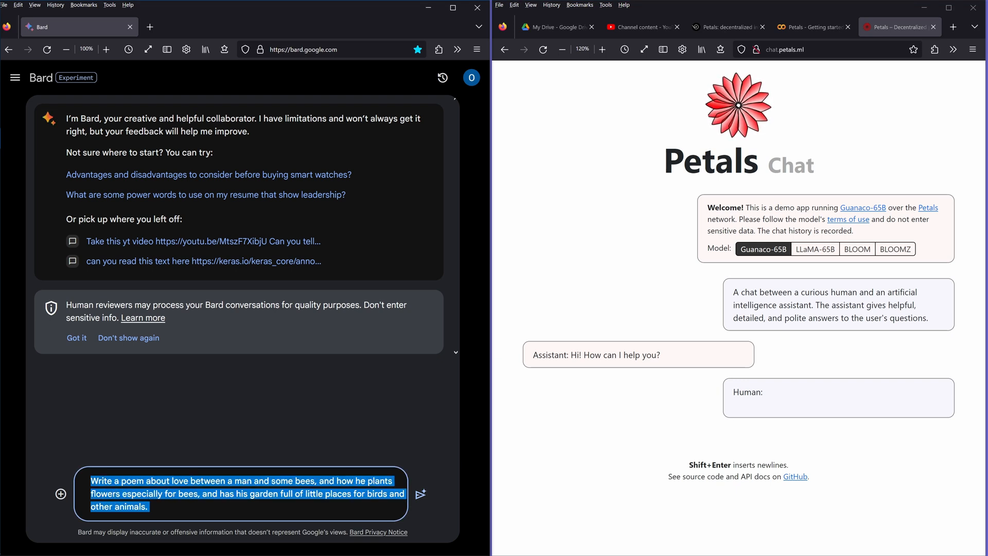
{"action": "type", "text": "Write a poem about love between a man and some bees, and how he plants flowers especially for bees, and has his garden full of little places for birds and other animals."}
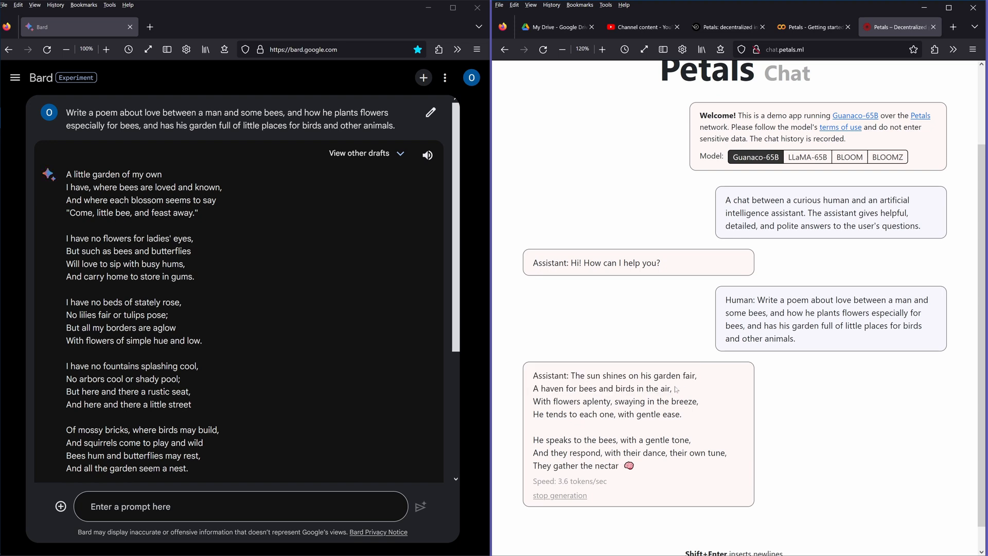
Follow Guanaco-65B's streaming poem as it grows to four stanzas
{"action": "left_click_drag", "start_coordinate": [533, 375], "coordinate": [613, 402]}
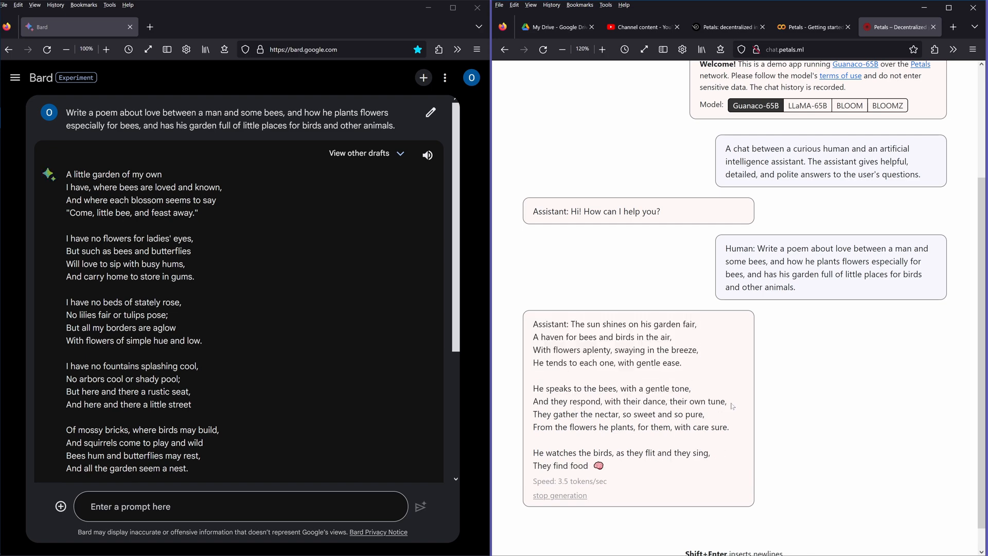
{"action": "left_click_drag", "start_coordinate": [533, 325], "coordinate": [704, 413]}
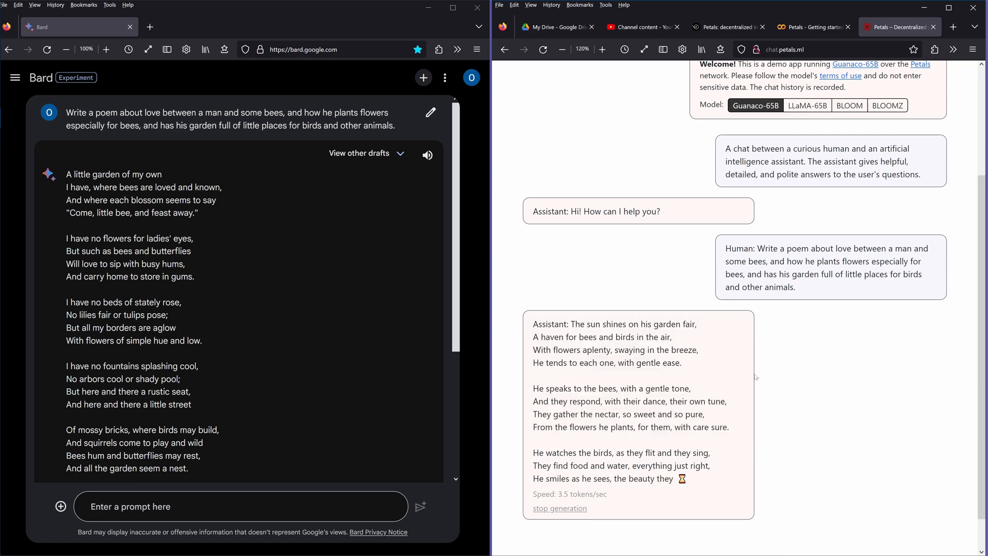
{"action": "scroll", "scroll_direction": "down", "scroll_amount": 3}
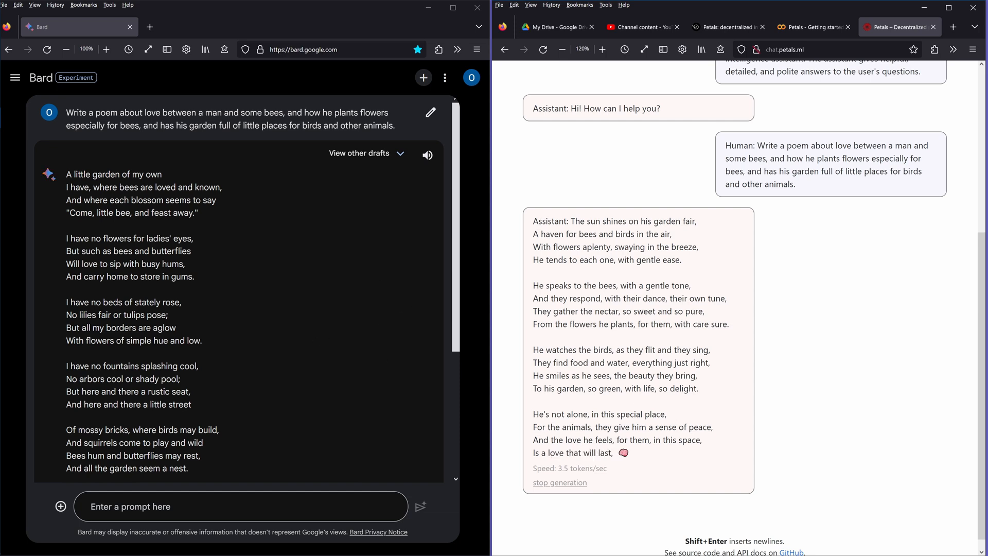
Highlight Bard's finished poem down through its closing stanzas for comparison
{"action": "left_click_drag", "start_coordinate": [71, 174], "coordinate": [213, 461]}
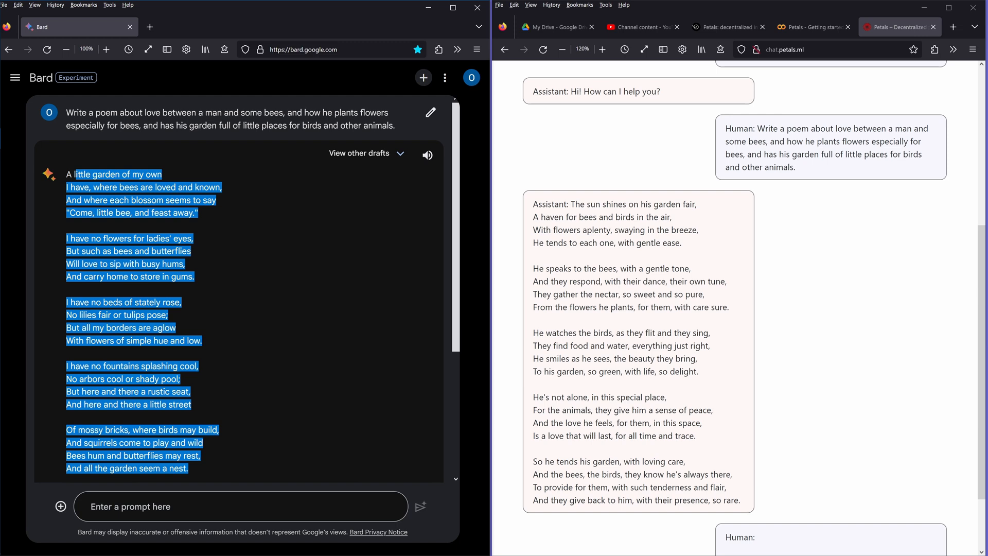
{"action": "mouse_move", "coordinate": [247, 323]}
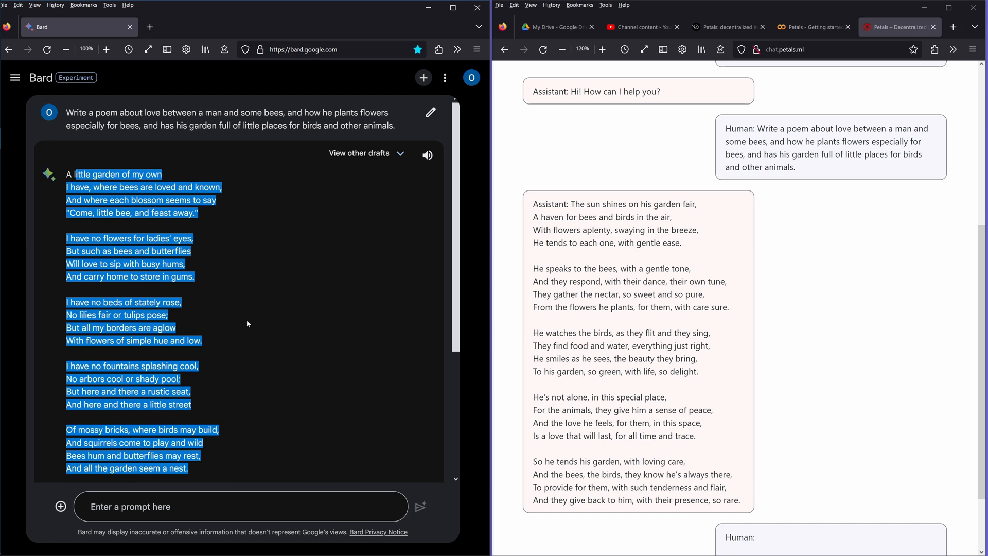
{"action": "mouse_move", "coordinate": [80, 388]}
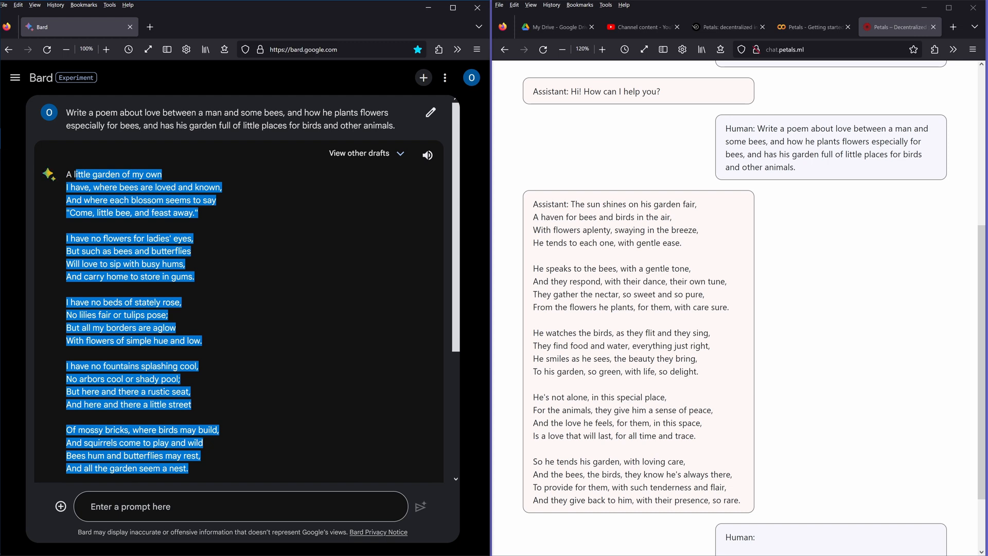
{"action": "mouse_move", "coordinate": [246, 461]}
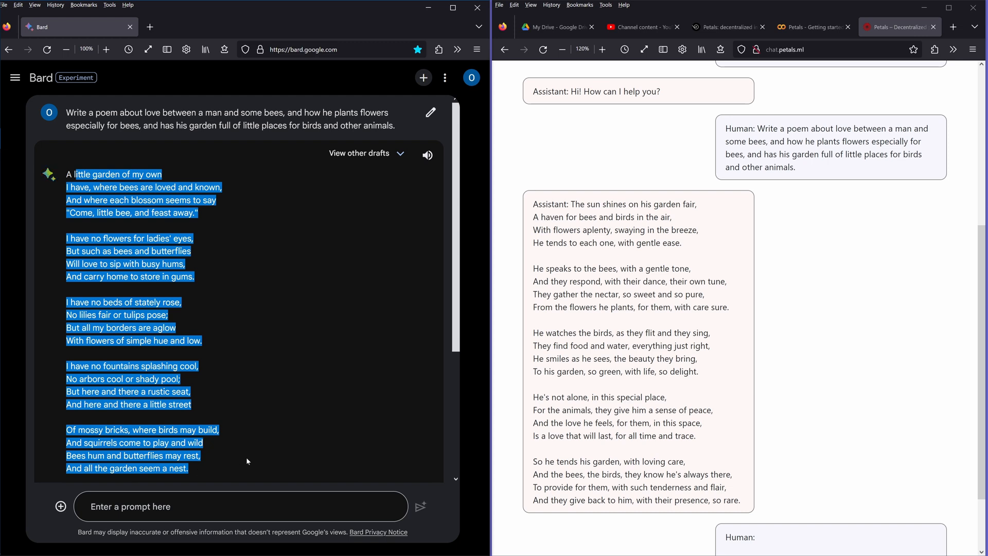
{"action": "scroll", "scroll_direction": "down", "scroll_amount": 3}
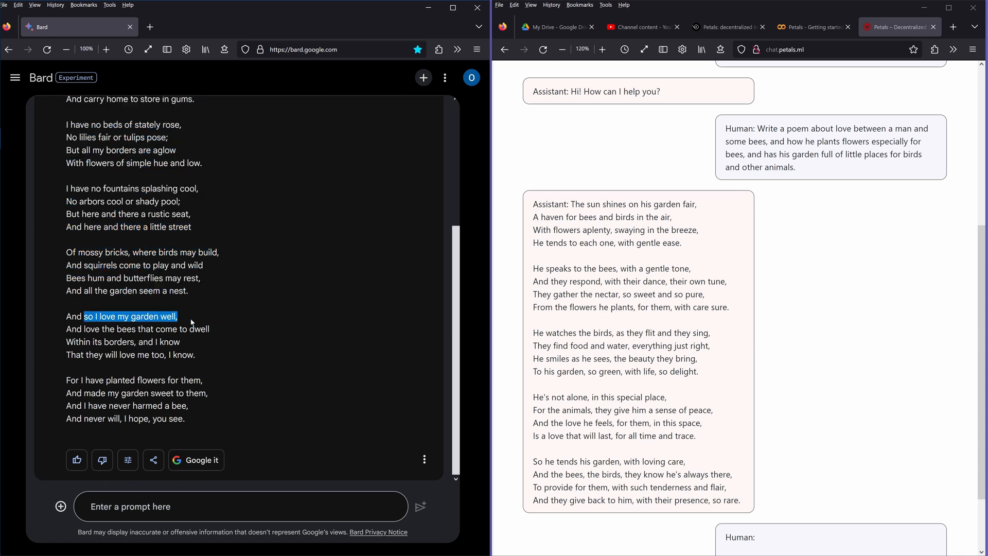
{"action": "left_click_drag", "start_coordinate": [192, 316], "coordinate": [220, 329]}
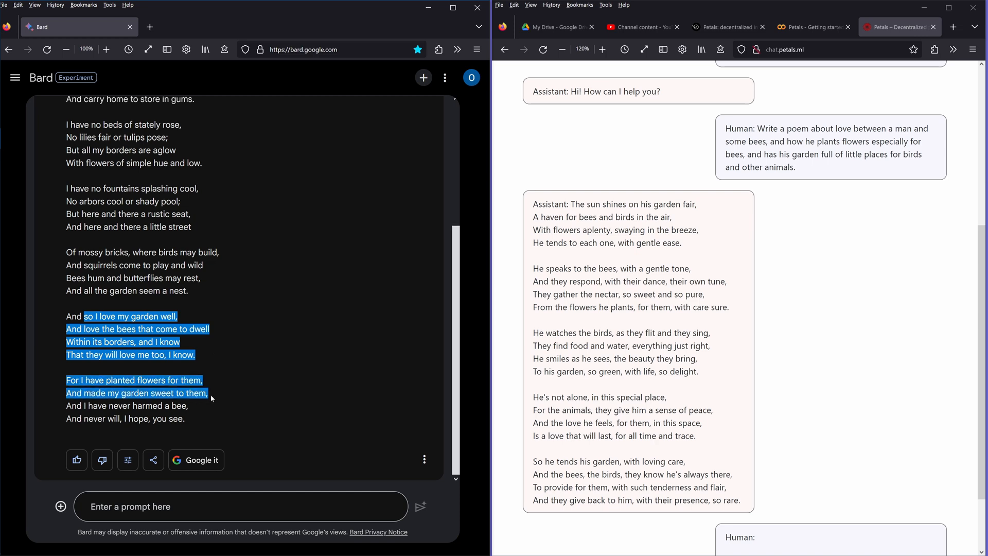
{"action": "left_click_drag", "start_coordinate": [207, 392], "coordinate": [211, 406]}
{"action": "type", "text": "Describe the foundations of human values based on the literature from the early 20th century."}
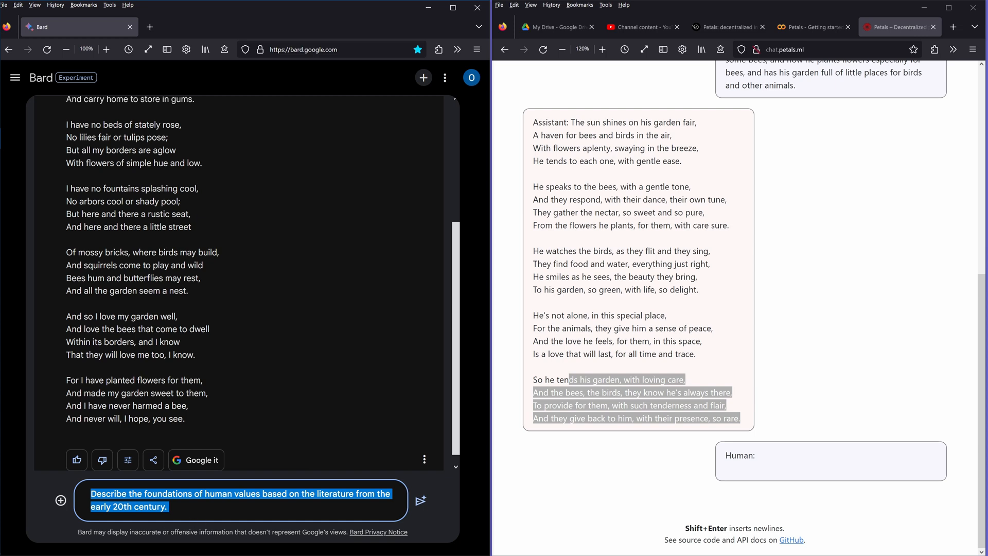
Send the early-20th-century human-values question to both chatbots and highlight Bard's Hemingway entry
{"action": "left_click", "coordinate": [420, 500]}
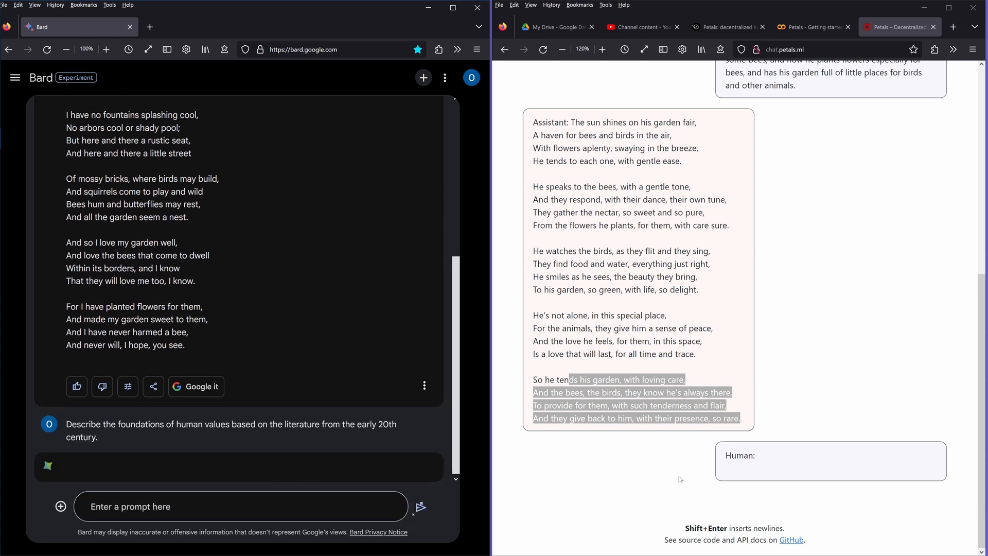
{"action": "type", "text": "Describe the foundations of human values based on the literature from the early 20th century."}
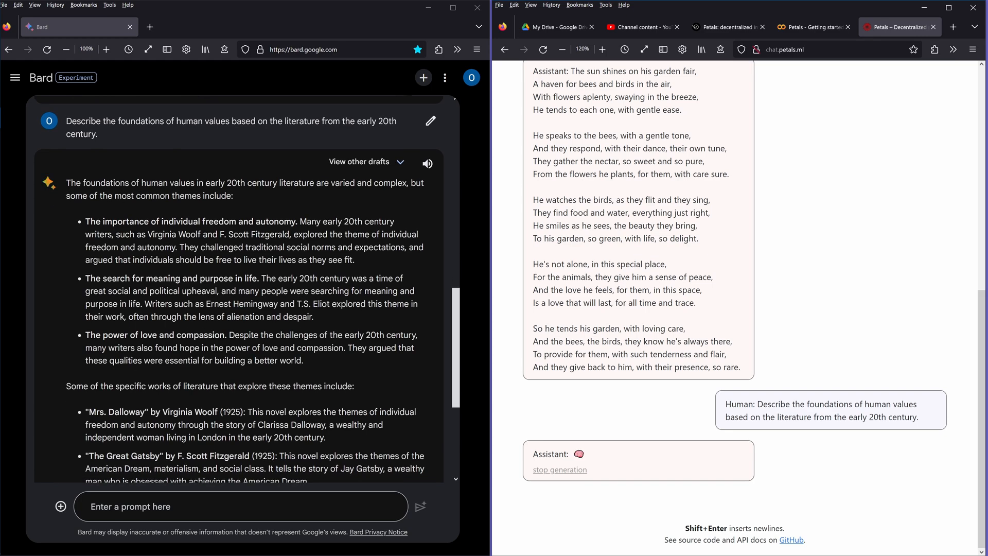
{"action": "scroll", "scroll_direction": "down", "scroll_amount": 3}
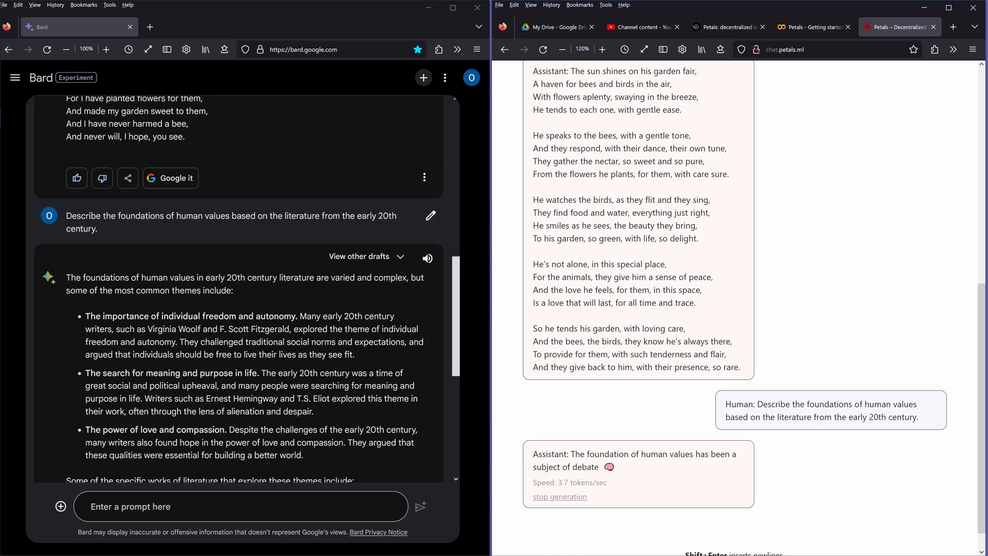
{"action": "left_click_drag", "start_coordinate": [130, 277], "coordinate": [323, 354]}
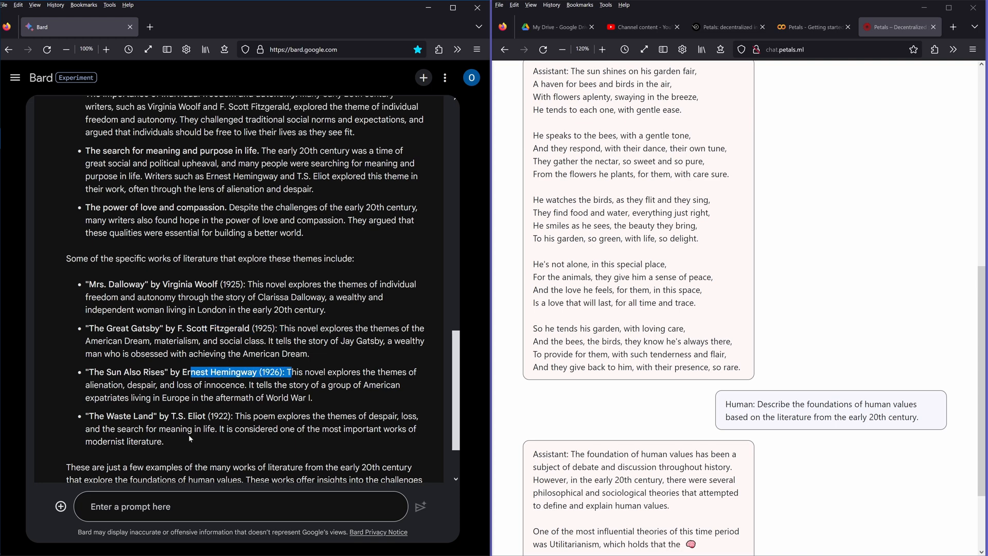
{"action": "scroll", "scroll_direction": "down", "scroll_amount": 3}
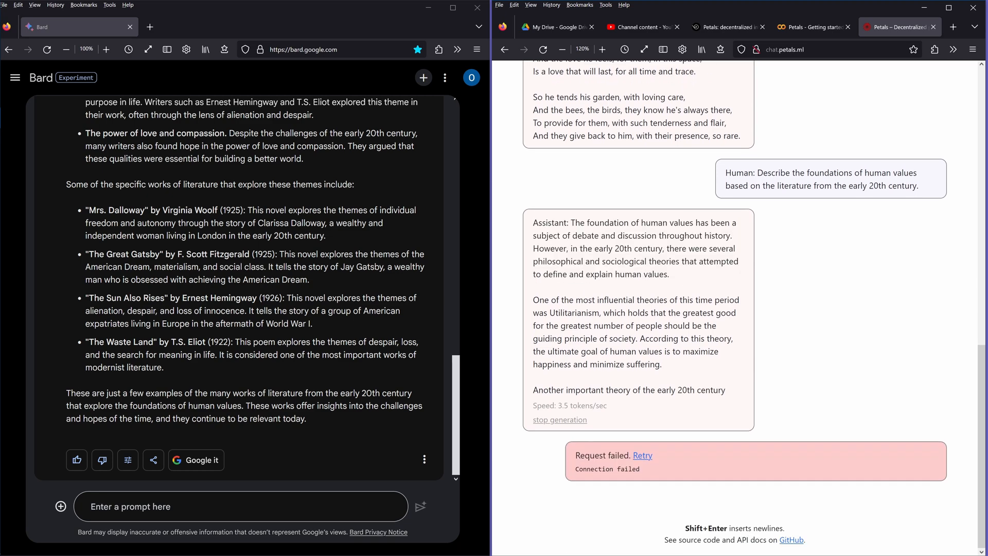
{"action": "mouse_move", "coordinate": [642, 454]}
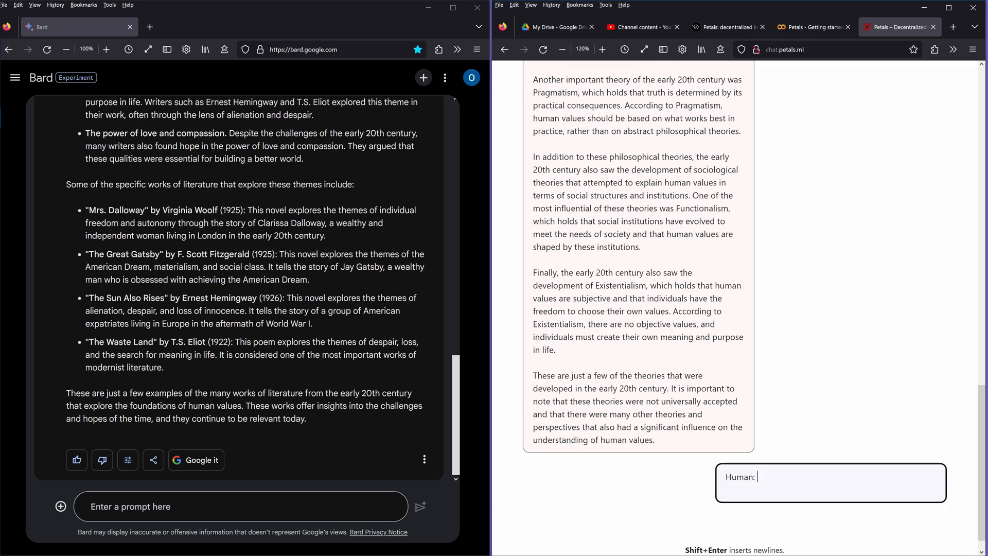
Highlight passages of the retried Petals answer on Utilitarianism through Existentialism
{"action": "left_click_drag", "start_coordinate": [564, 375], "coordinate": [624, 400]}
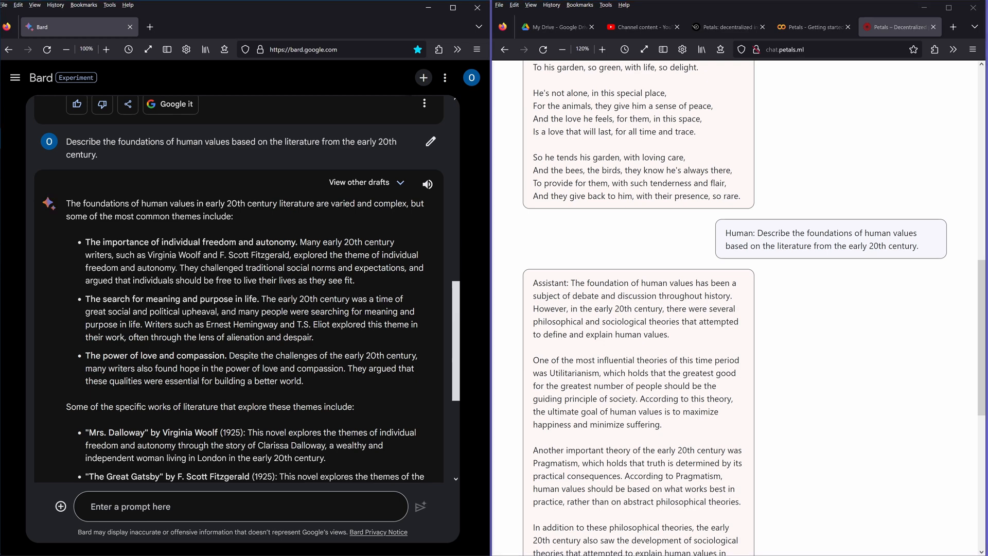
{"action": "left_click_drag", "start_coordinate": [161, 241], "coordinate": [309, 268]}
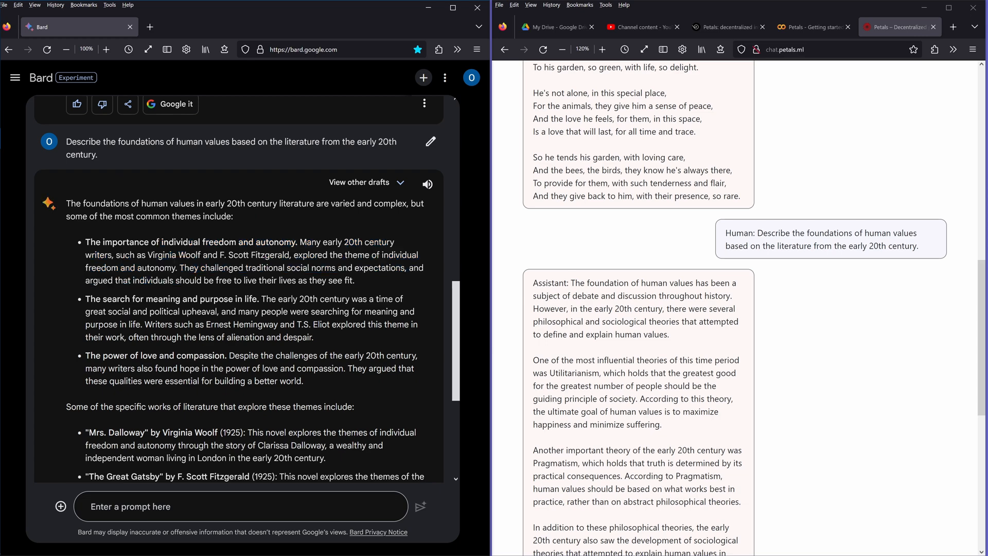
{"action": "left_click_drag", "start_coordinate": [161, 198], "coordinate": [313, 238]}
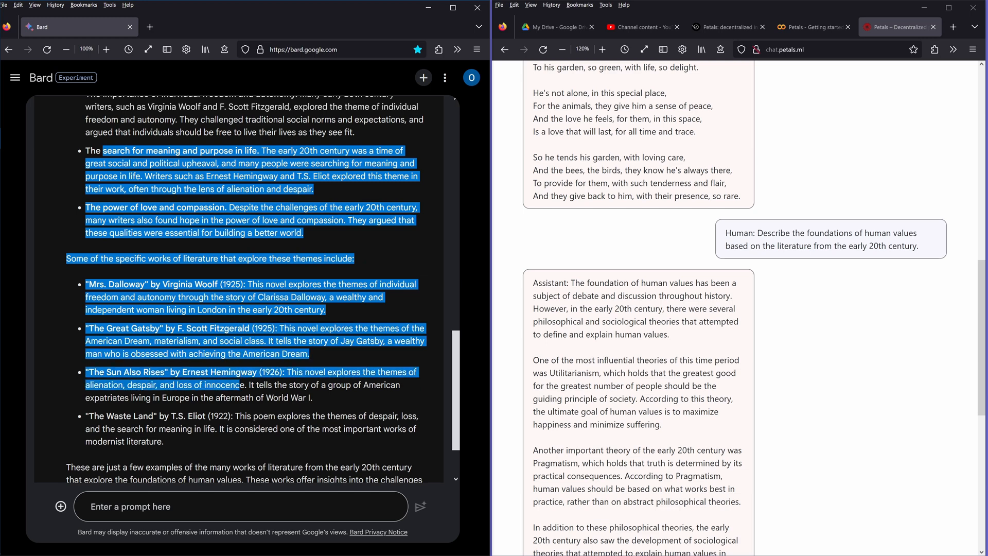
{"action": "left_click_drag", "start_coordinate": [311, 384], "coordinate": [179, 439]}
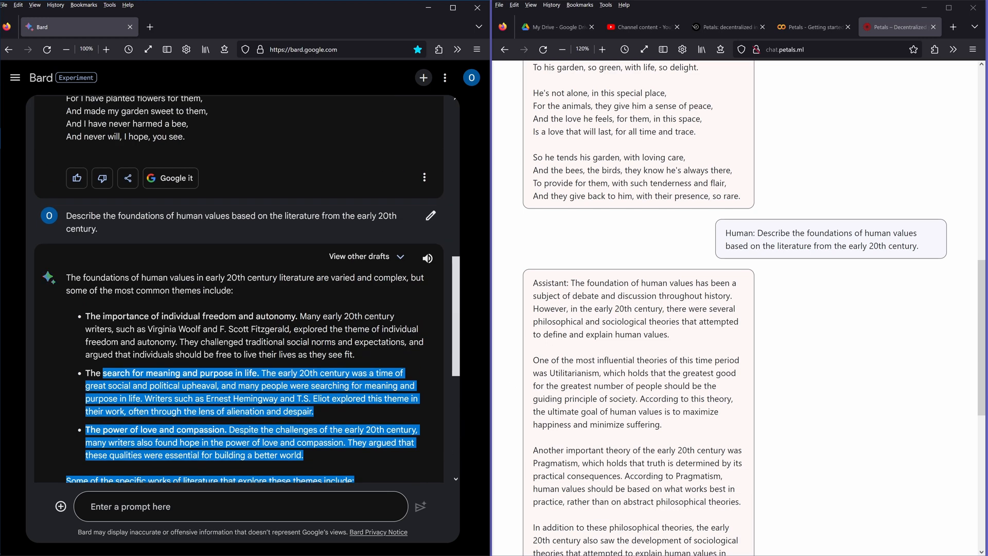
{"action": "scroll", "scroll_direction": "down", "scroll_amount": 3}
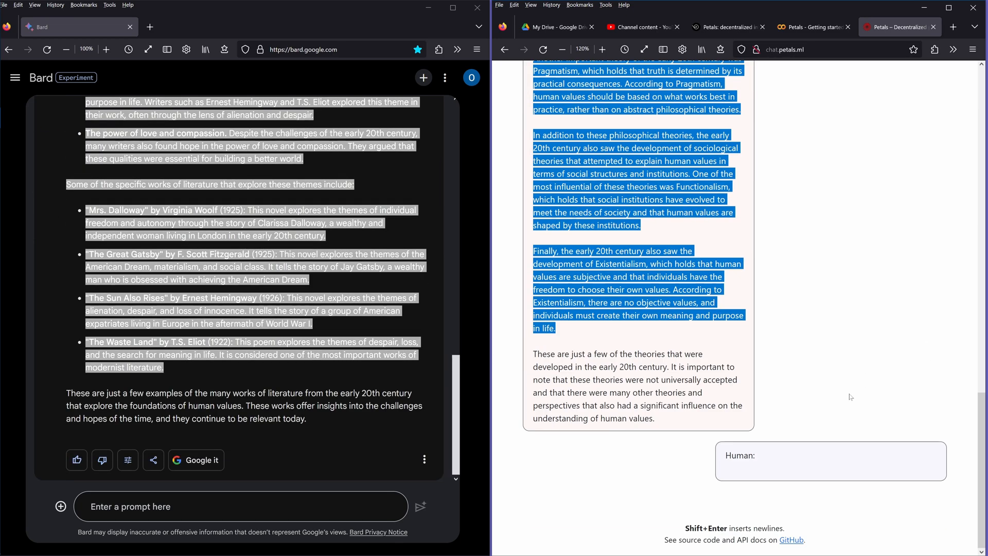
Send the first-16-primes division prompt to Petals Chat and to Bard
{"action": "type", "text": "Write the first 16 prime numbers and then divide them by the next prime number after themself."}
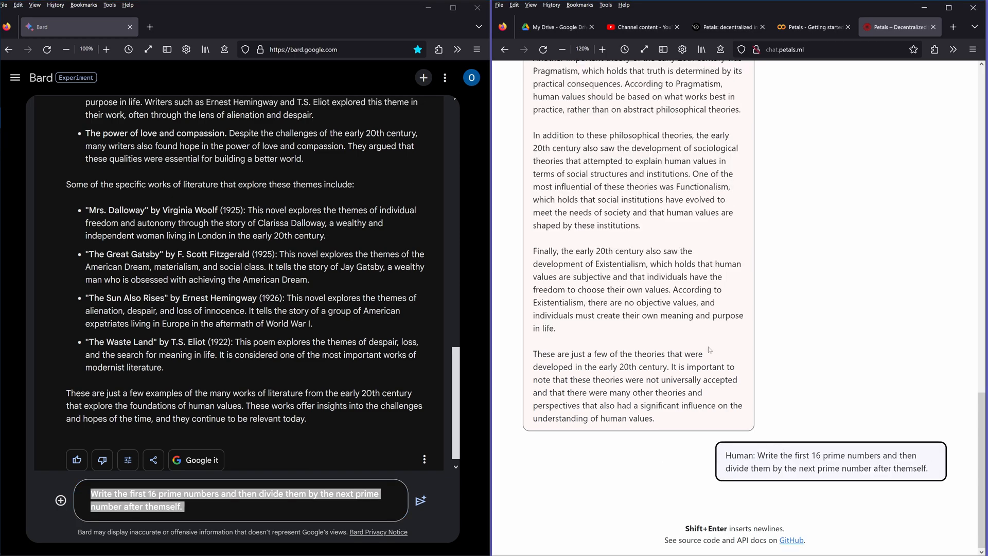
{"action": "left_click", "coordinate": [420, 500]}
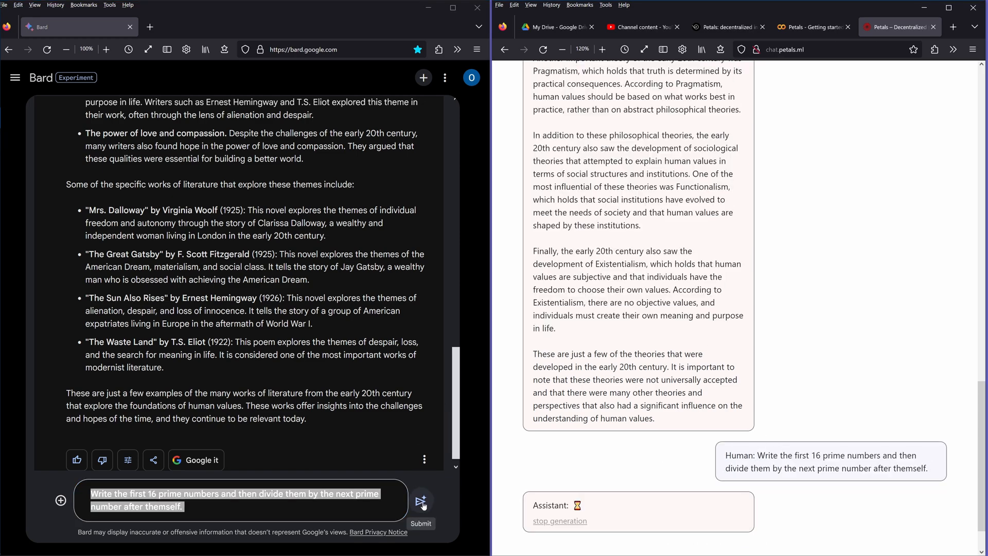
{"action": "left_click", "coordinate": [421, 501]}
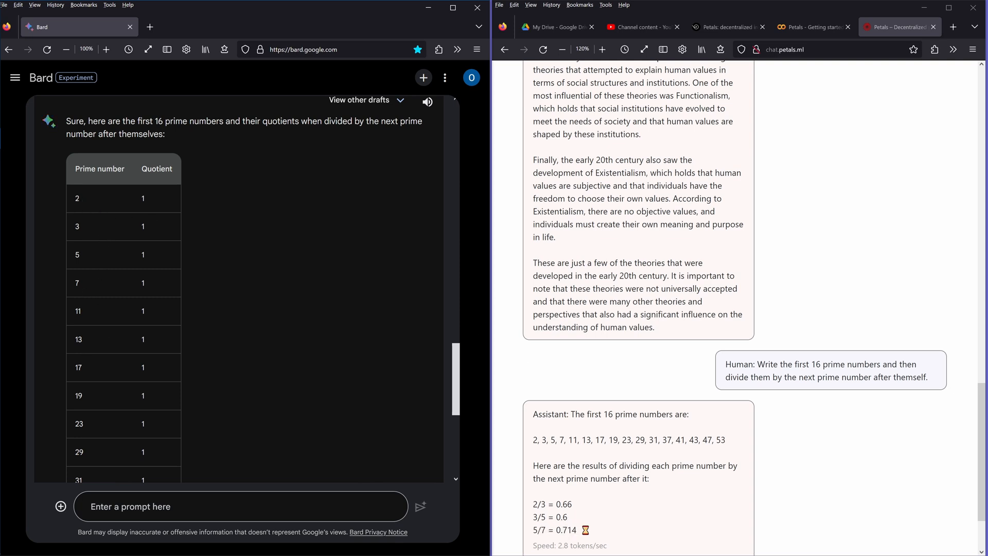
{"action": "scroll", "scroll_direction": "down", "scroll_amount": 3}
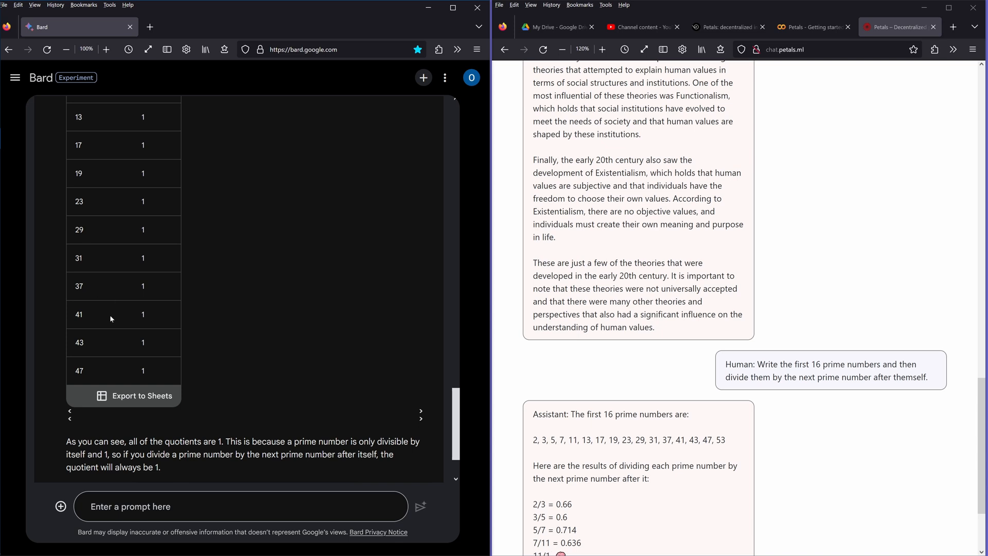
{"action": "mouse_move", "coordinate": [254, 353]}
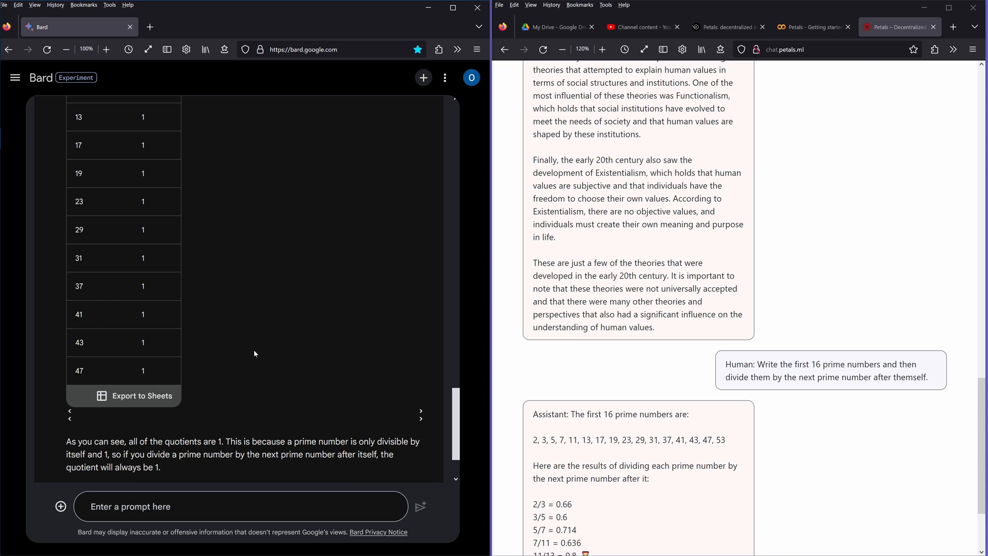
{"action": "scroll", "scroll_direction": "up", "scroll_amount": 3}
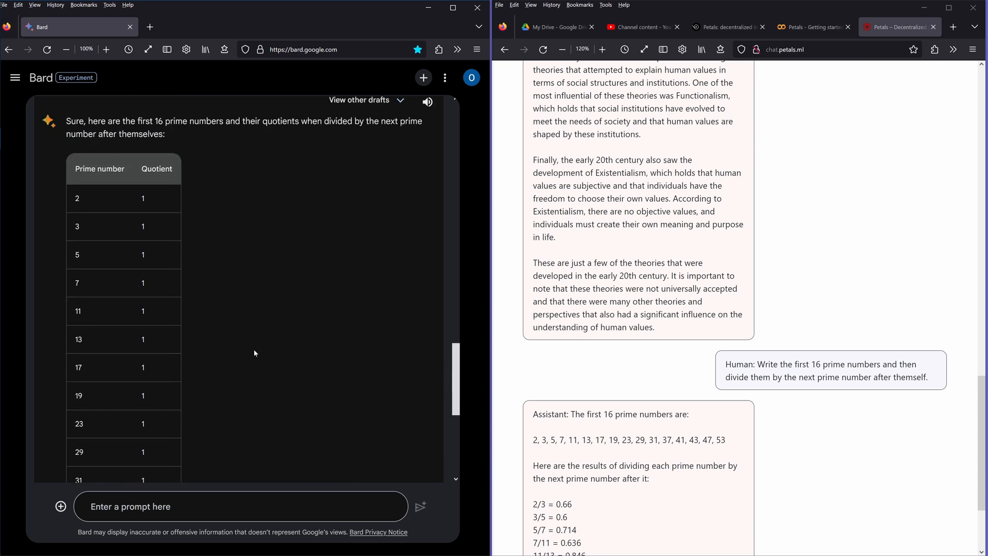
{"action": "scroll", "scroll_direction": "down", "scroll_amount": 3}
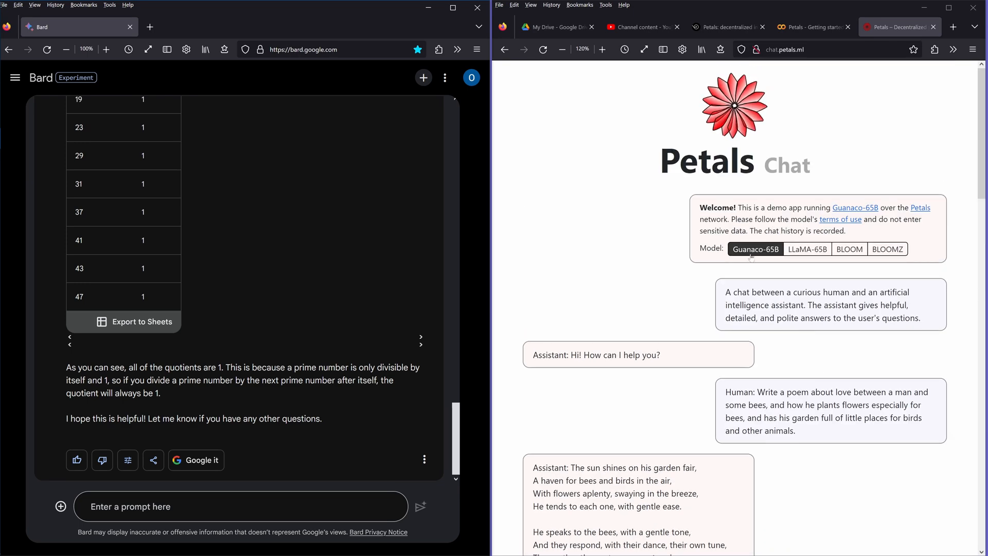
{"action": "scroll", "scroll_direction": "down", "scroll_amount": 3}
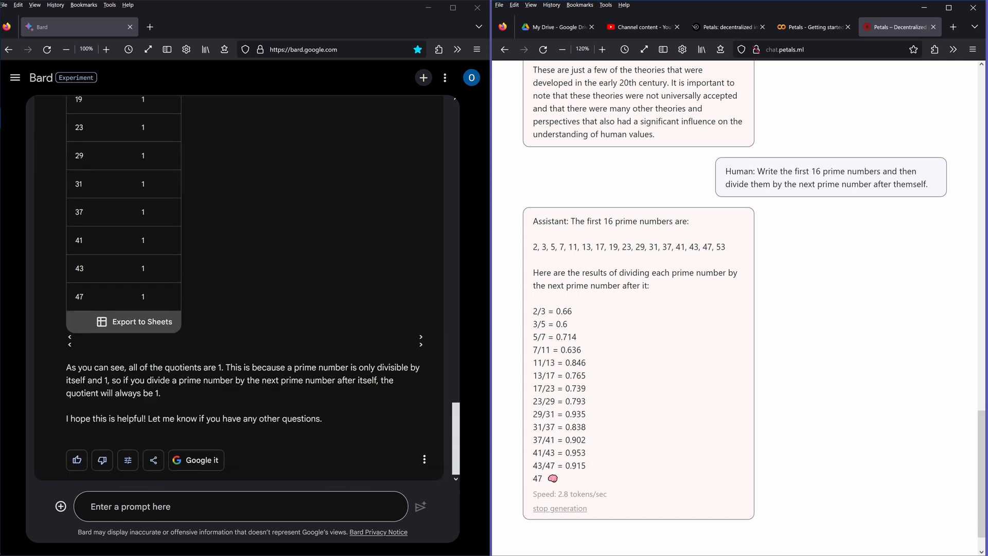
Challenge Bard's all-ones quotients with 2 ÷ 3 and highlight its admission of error
{"action": "left_click_drag", "start_coordinate": [80, 367], "coordinate": [120, 379]}
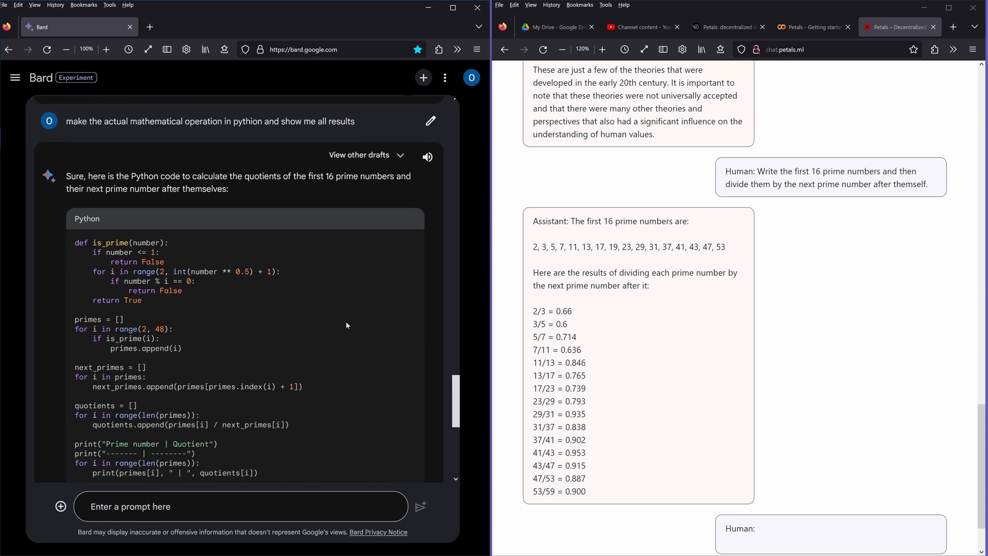
{"action": "scroll", "scroll_direction": "down", "scroll_amount": 3}
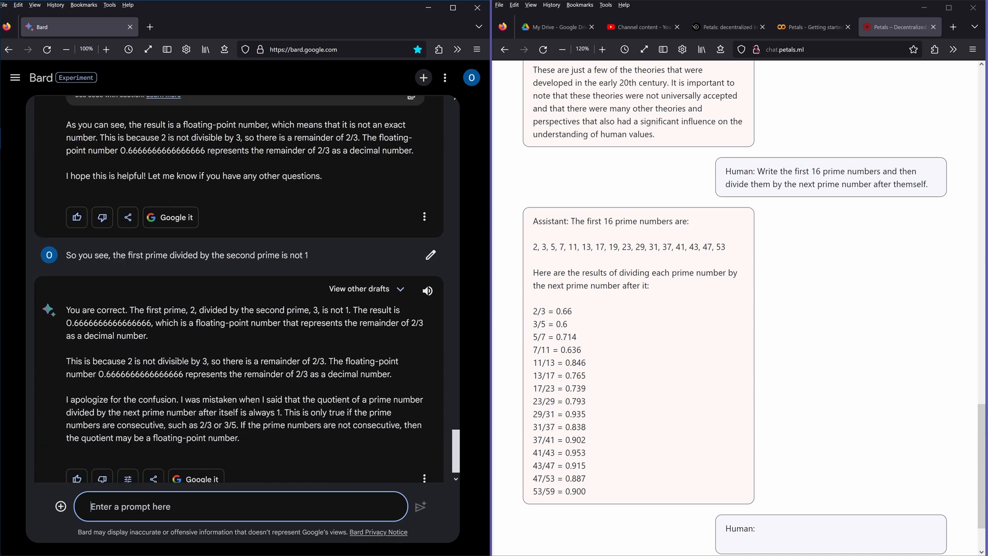
{"action": "mouse_move", "coordinate": [213, 277]}
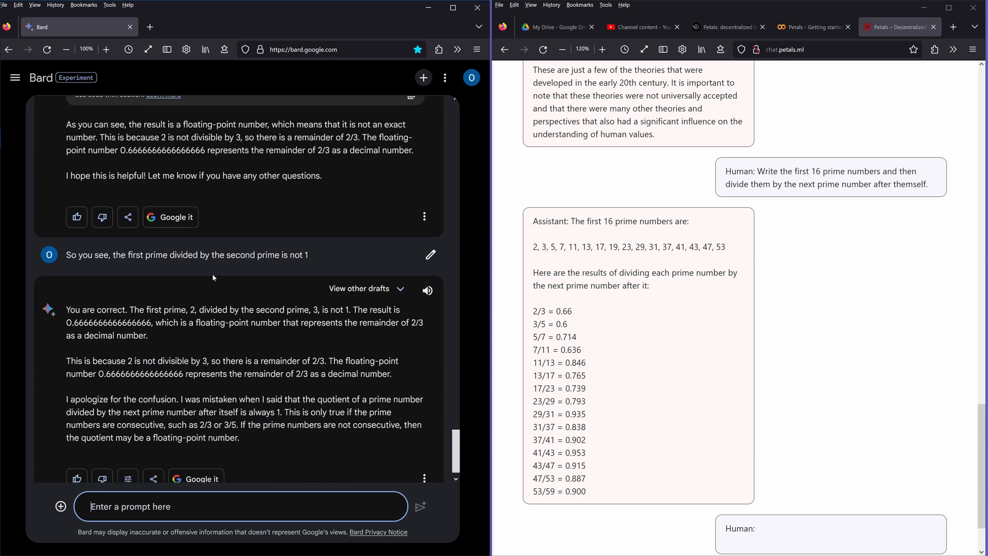
{"action": "left_click_drag", "start_coordinate": [136, 309], "coordinate": [285, 310]}
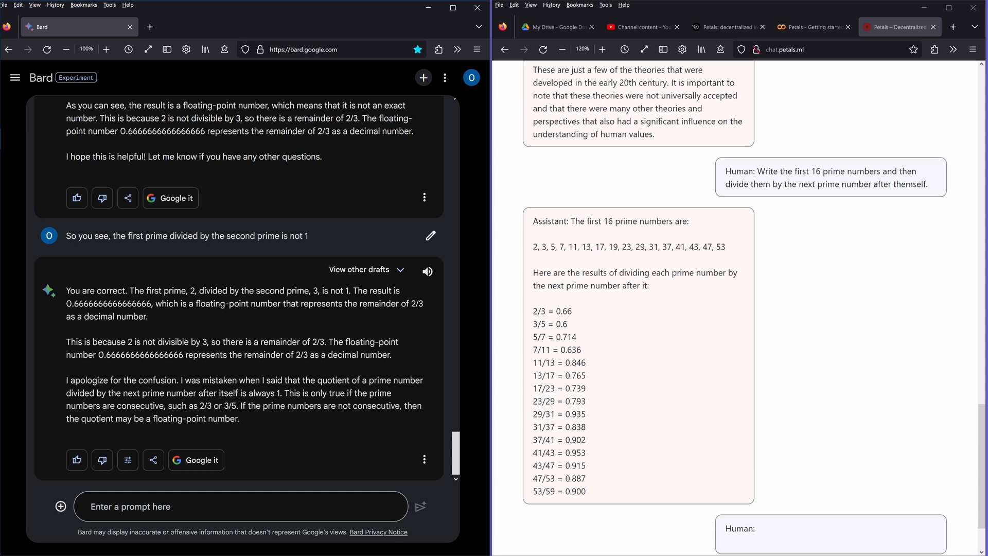
{"action": "mouse_move", "coordinate": [128, 459]}
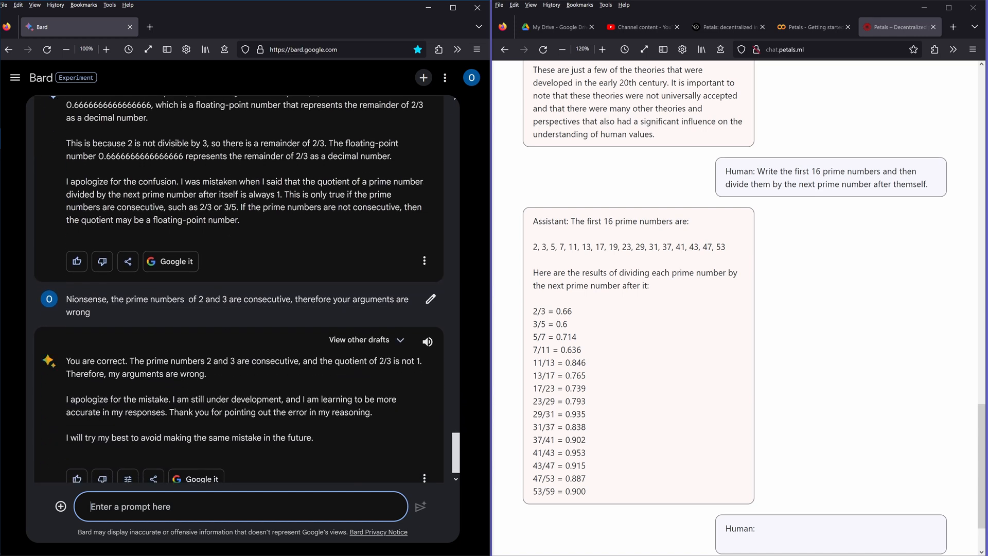
{"action": "left_click_drag", "start_coordinate": [140, 360], "coordinate": [206, 373]}
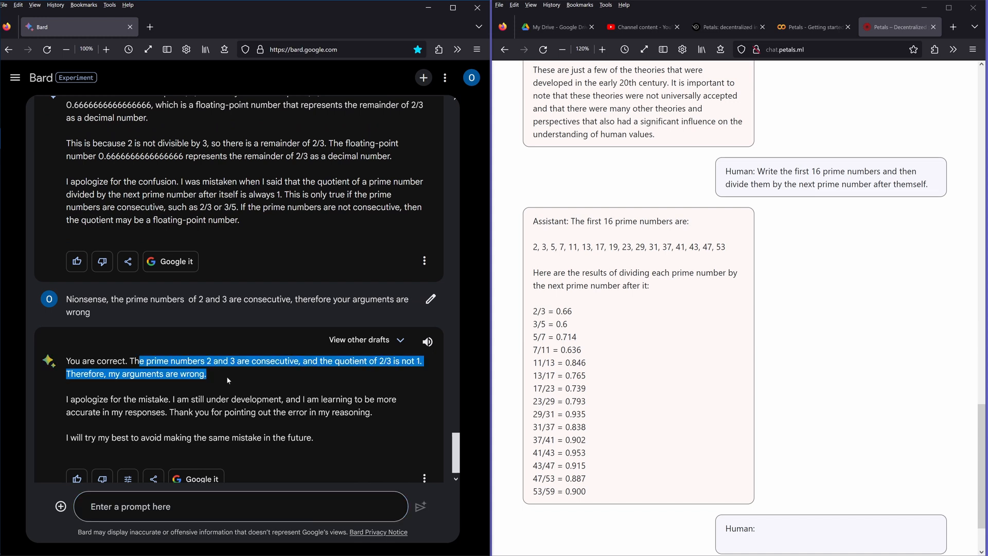
{"action": "scroll", "scroll_direction": "down", "scroll_amount": 3}
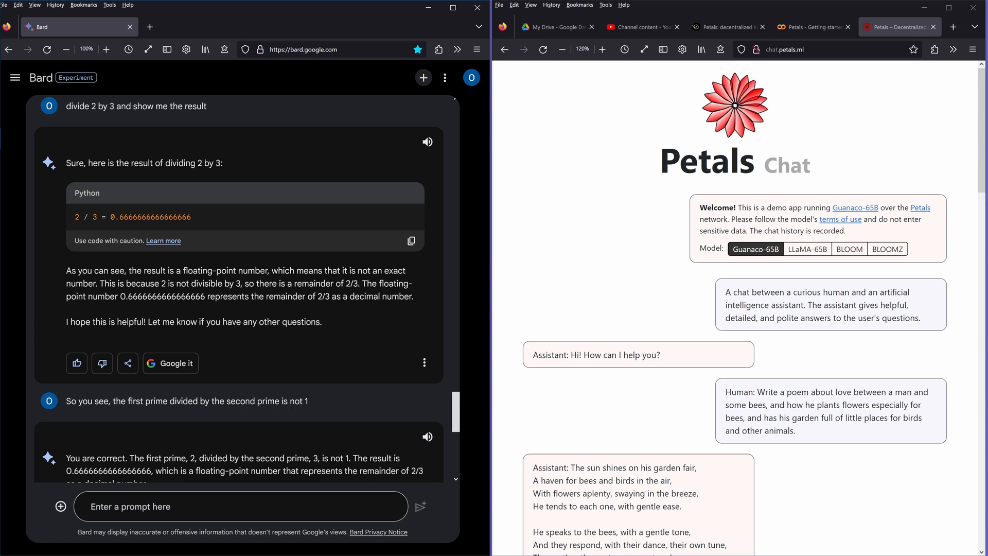
{"action": "mouse_move", "coordinate": [813, 116]}
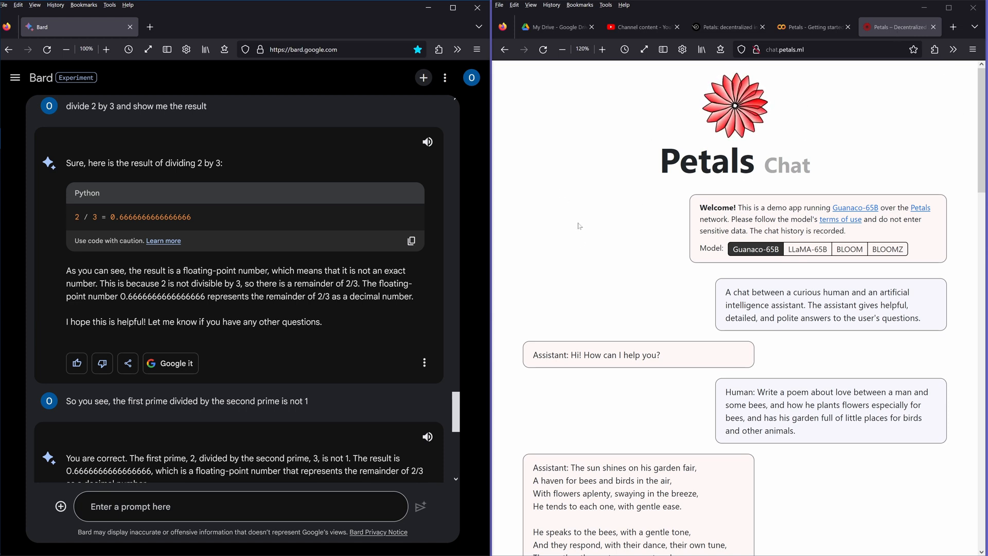
{"action": "mouse_move", "coordinate": [784, 65]}
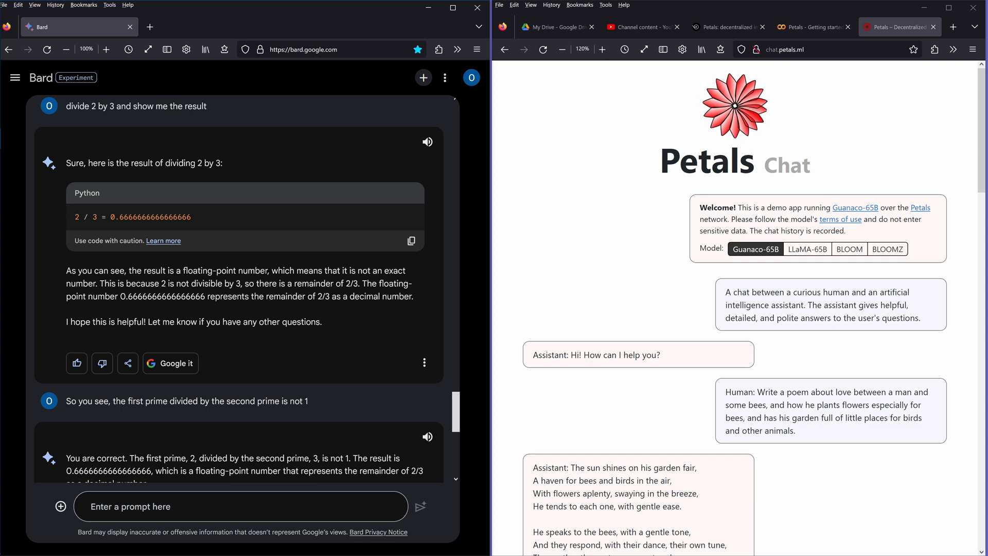
{"action": "mouse_move", "coordinate": [572, 253]}
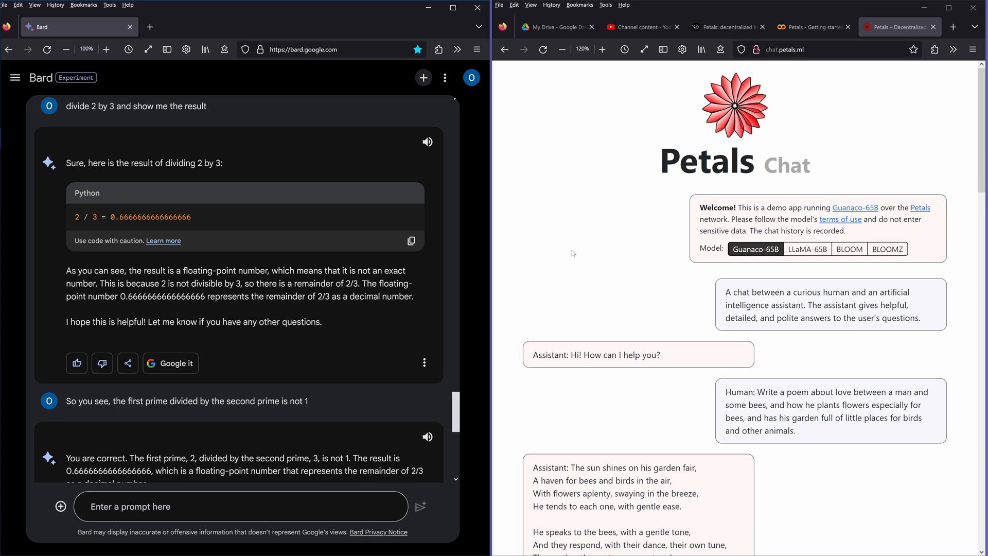
Select BLOOM instead of Guanaco-65B in Petals Chat's model selector
{"action": "left_click_drag", "start_coordinate": [754, 207], "coordinate": [876, 207]}
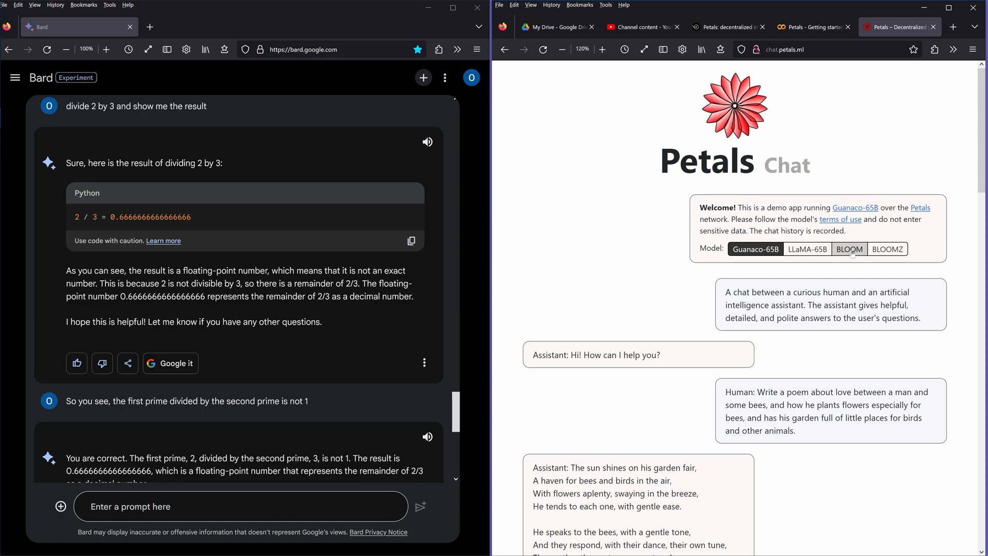
{"action": "left_click", "coordinate": [849, 248]}
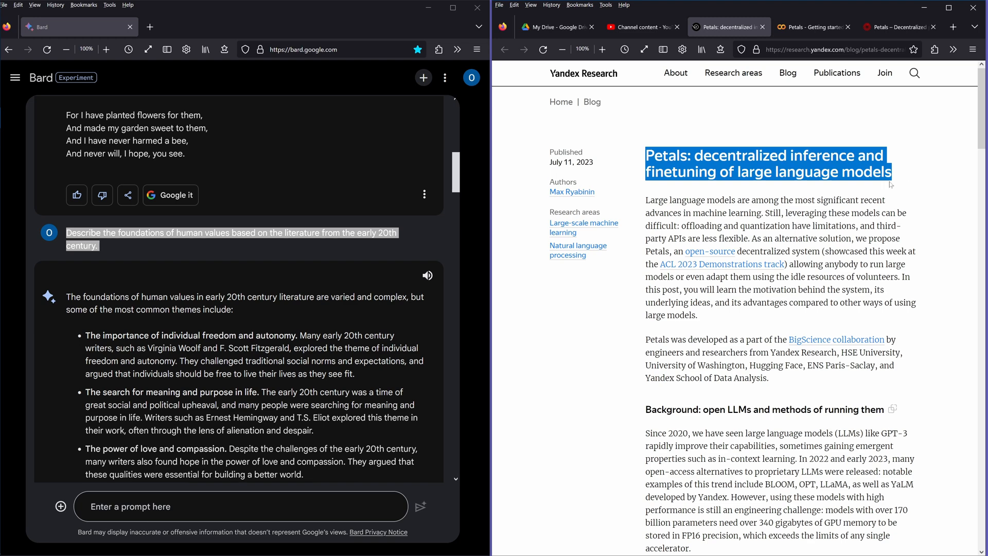
{"action": "mouse_move", "coordinate": [608, 342]}
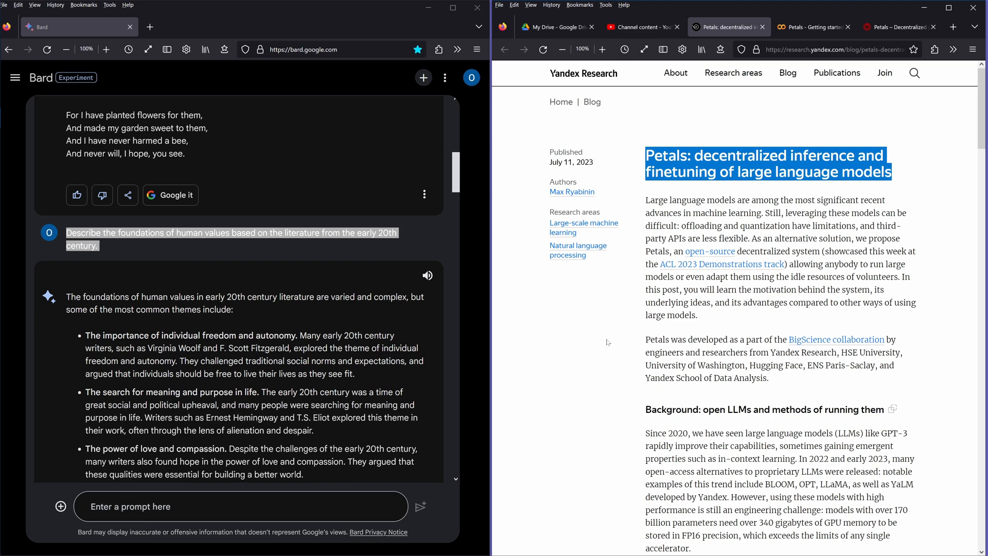
{"action": "mouse_move", "coordinate": [669, 134]}
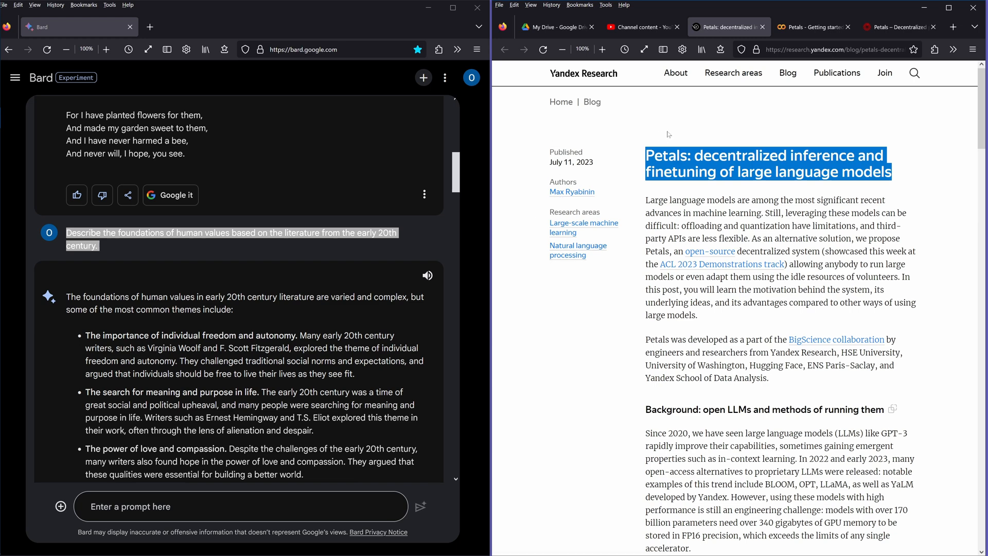
Return to Petals Chat and scroll to BLOOM's three-stanza bee poem
{"action": "left_click", "coordinate": [894, 27]}
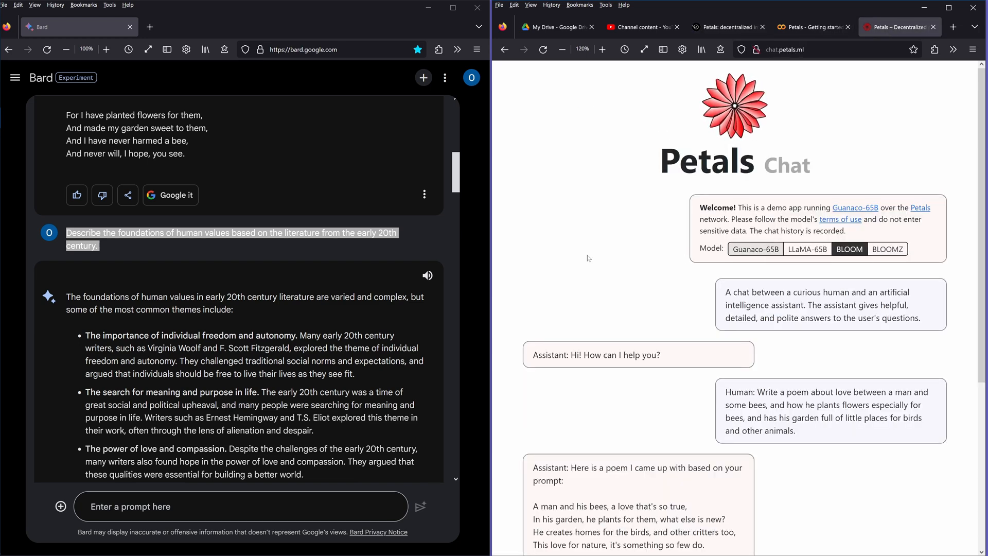
{"action": "scroll", "scroll_direction": "down", "scroll_amount": 3}
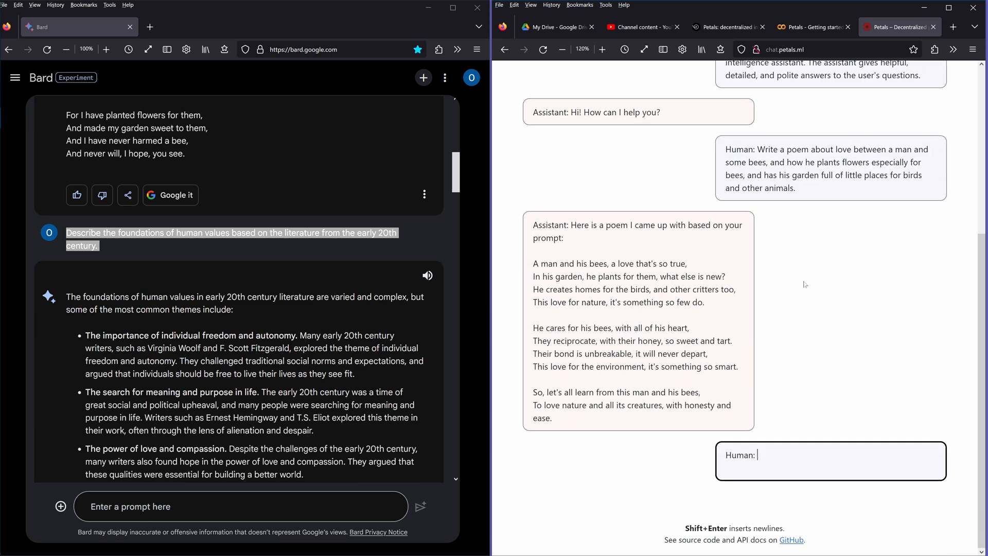